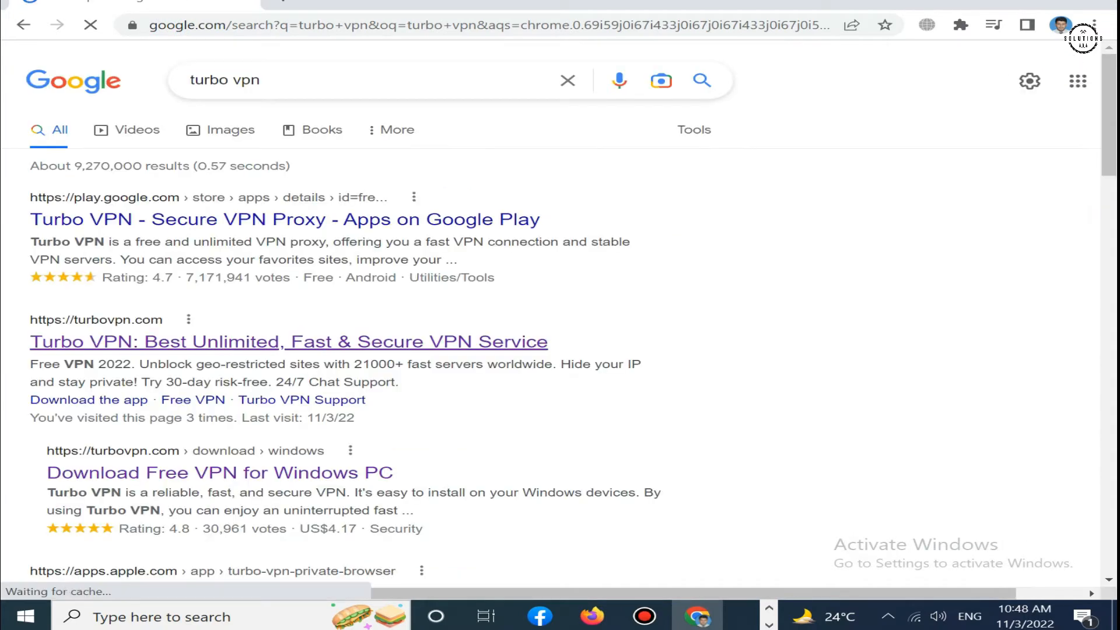
- Download TurboVPN_setup.exe from turbovpn.com's Windows page and run it
scroll(down, 3)
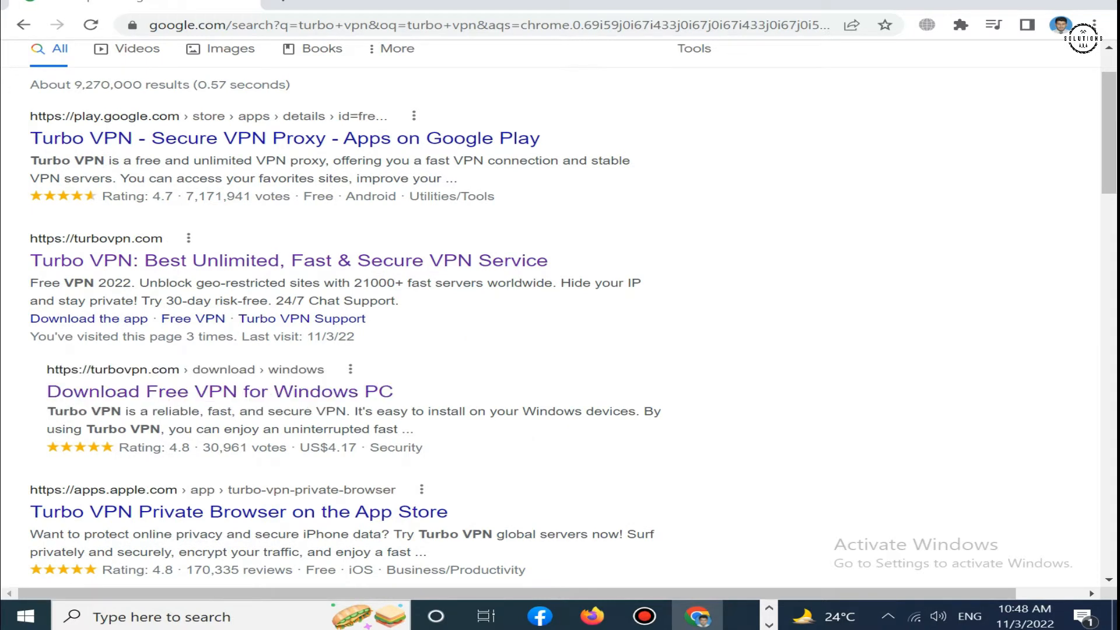
click(221, 392)
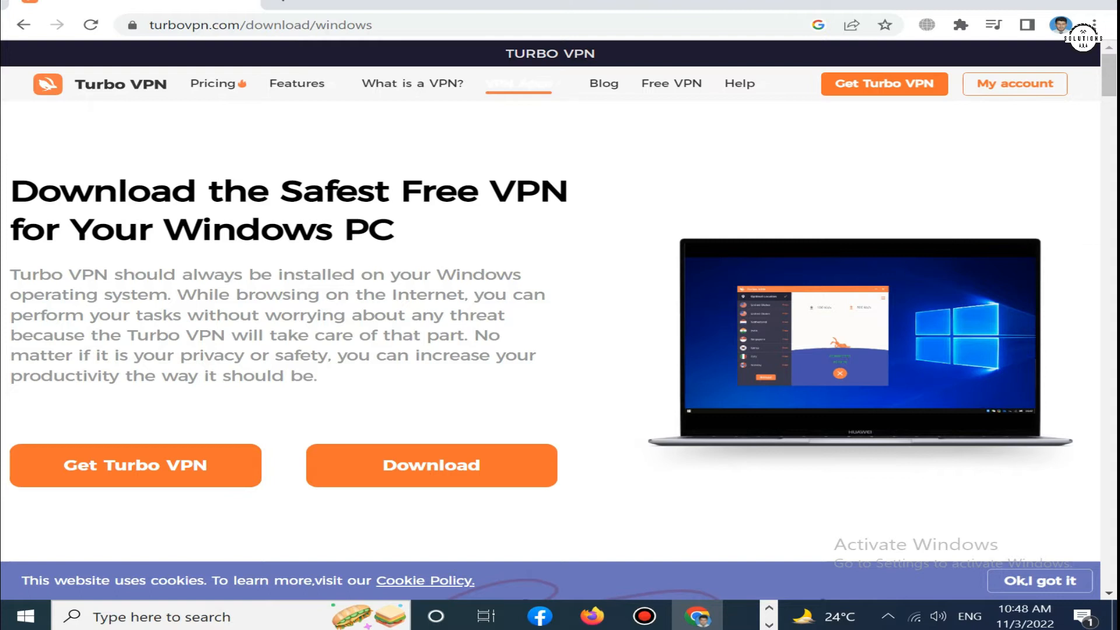
click(431, 466)
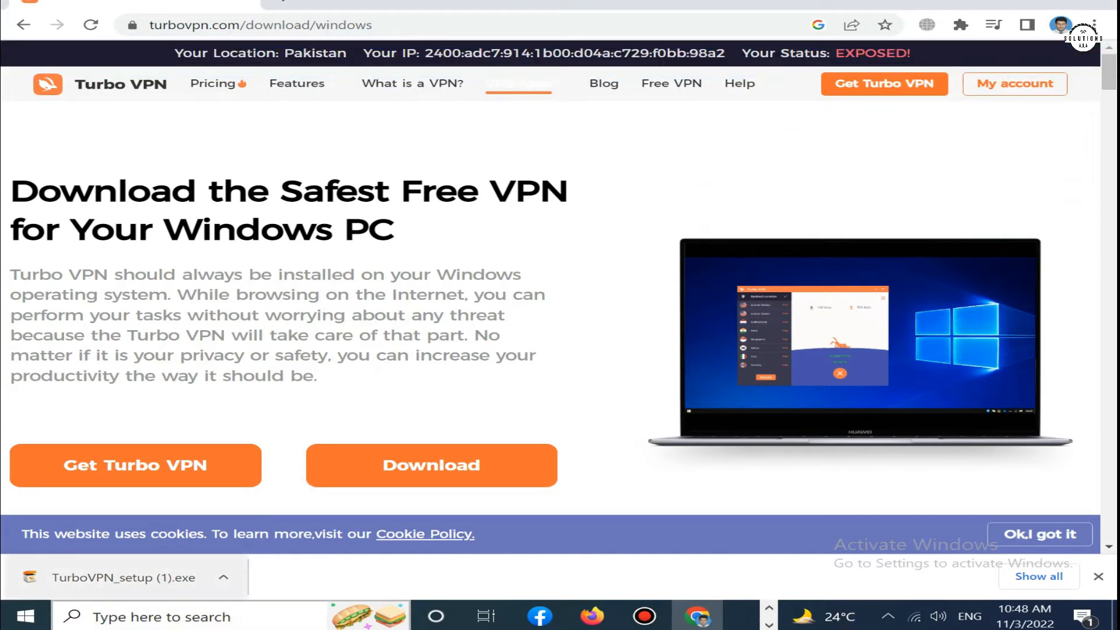
click(229, 576)
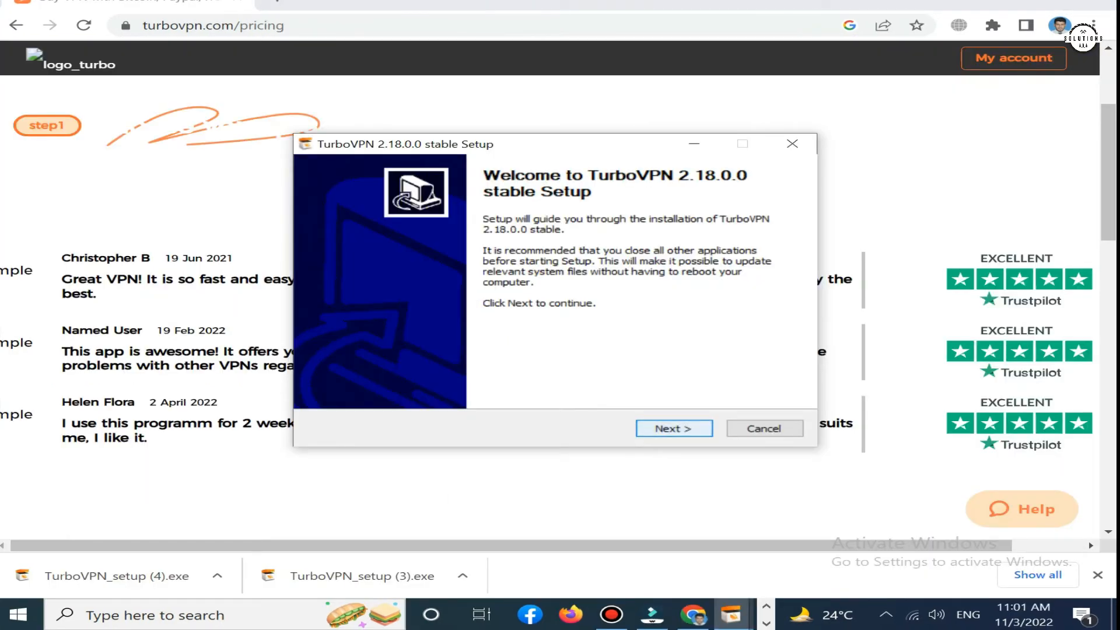
- Install TurboVPN 2.18.0.0 to the default folder, accepting the license, and launch the app
click(674, 428)
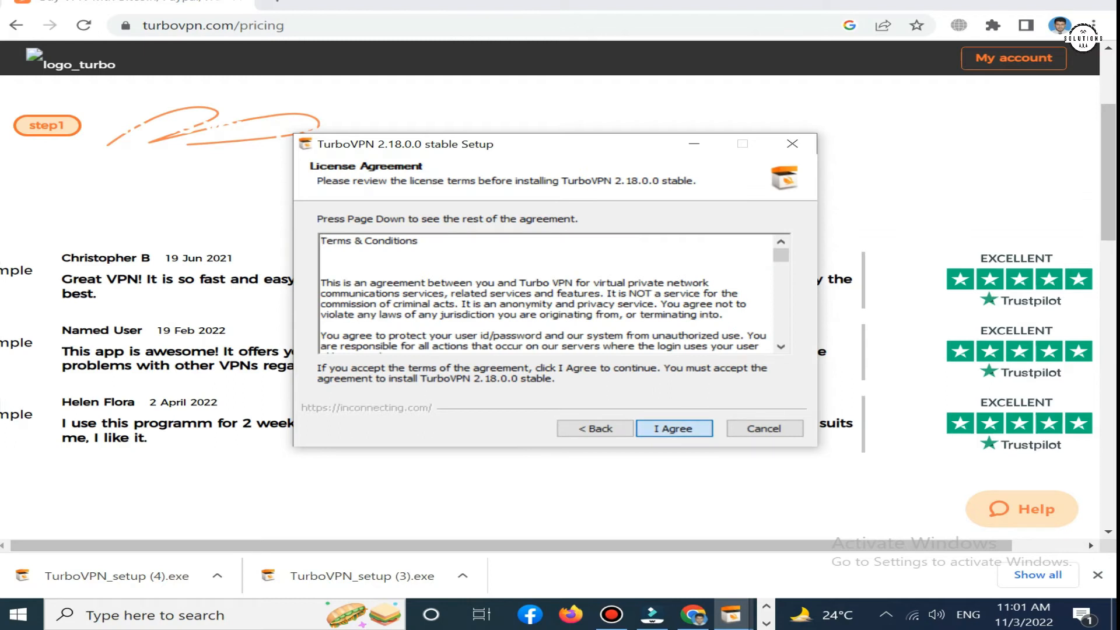
click(674, 429)
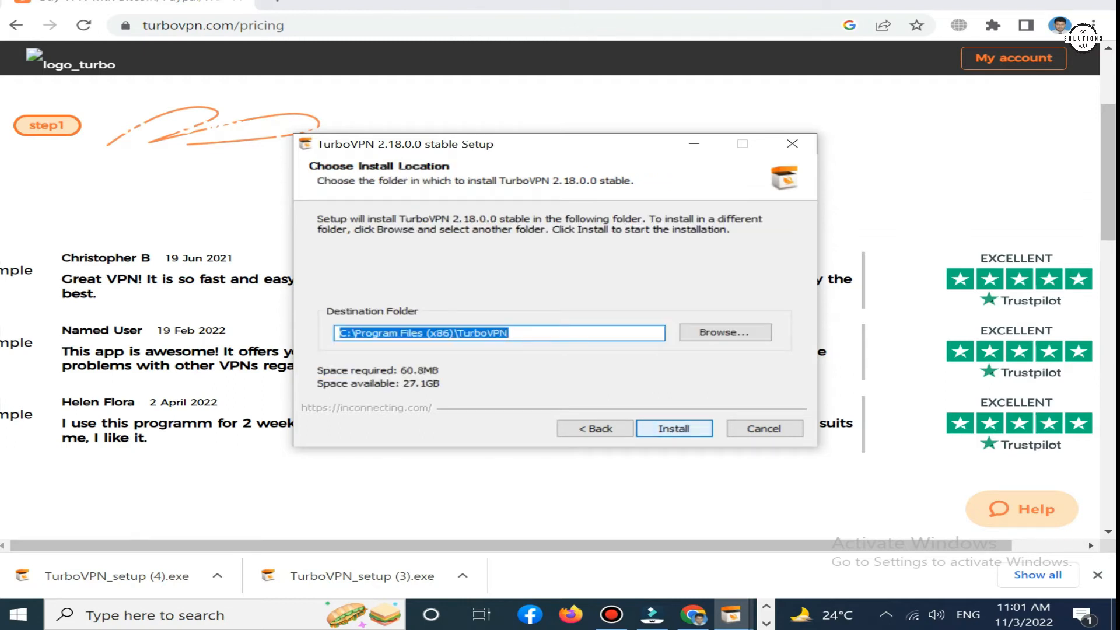
click(674, 429)
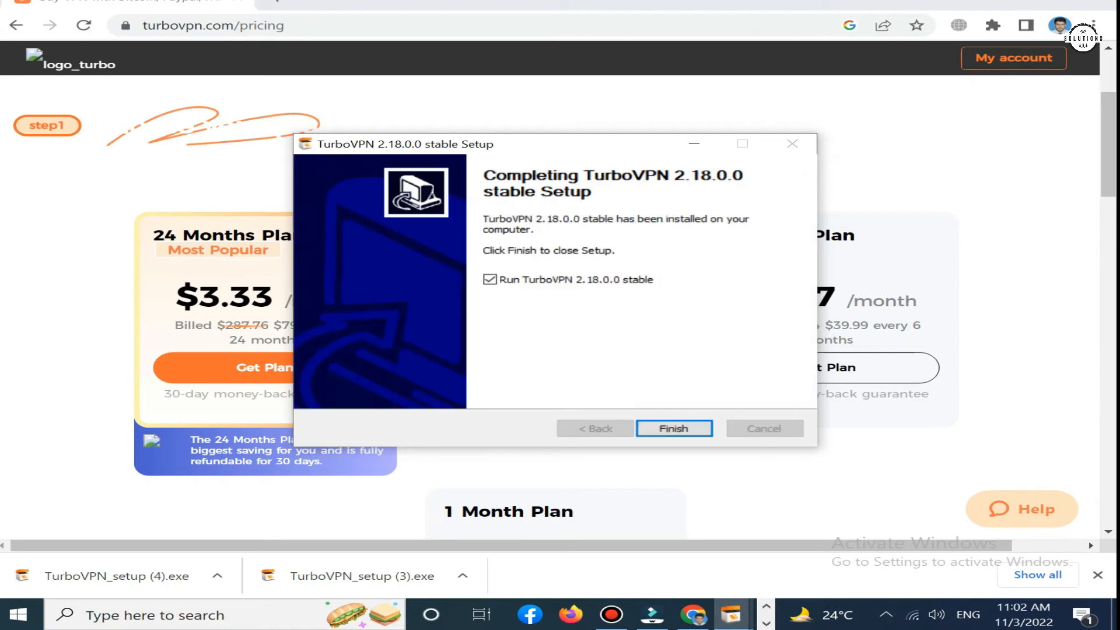
click(674, 428)
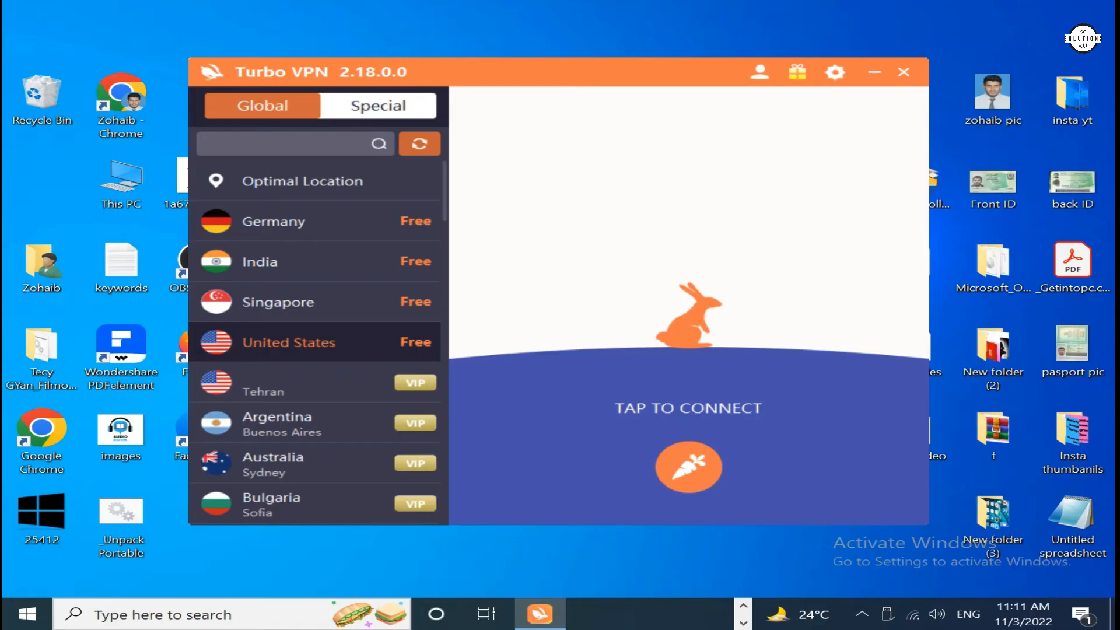
- Select United States (Free) from the Global server list
click(689, 467)
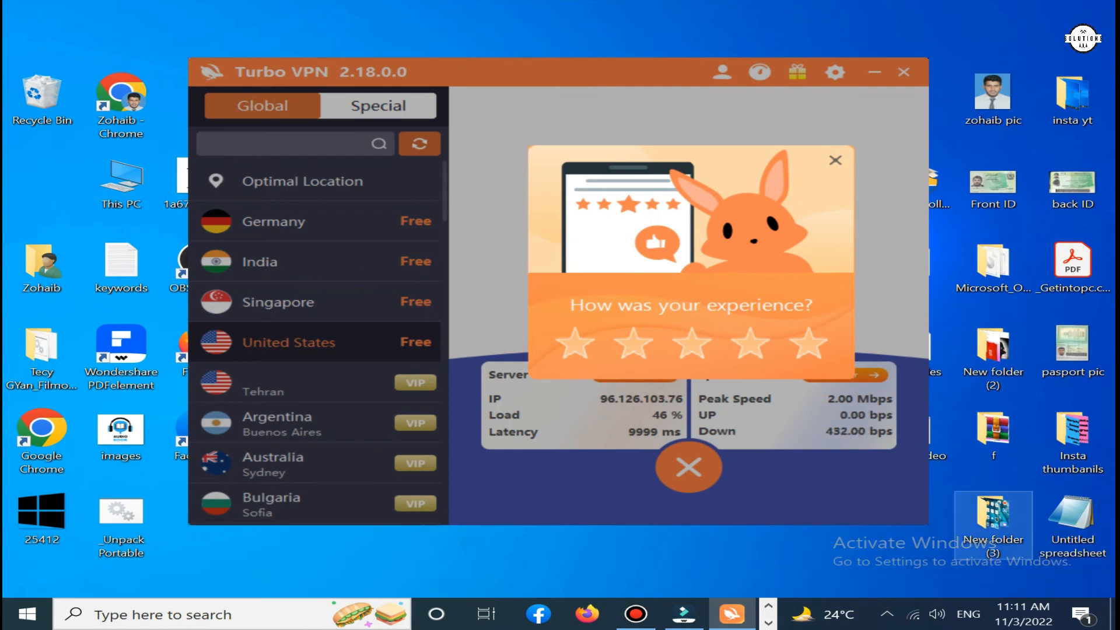
- Close the 'How was your experience?' rating popup
click(835, 160)
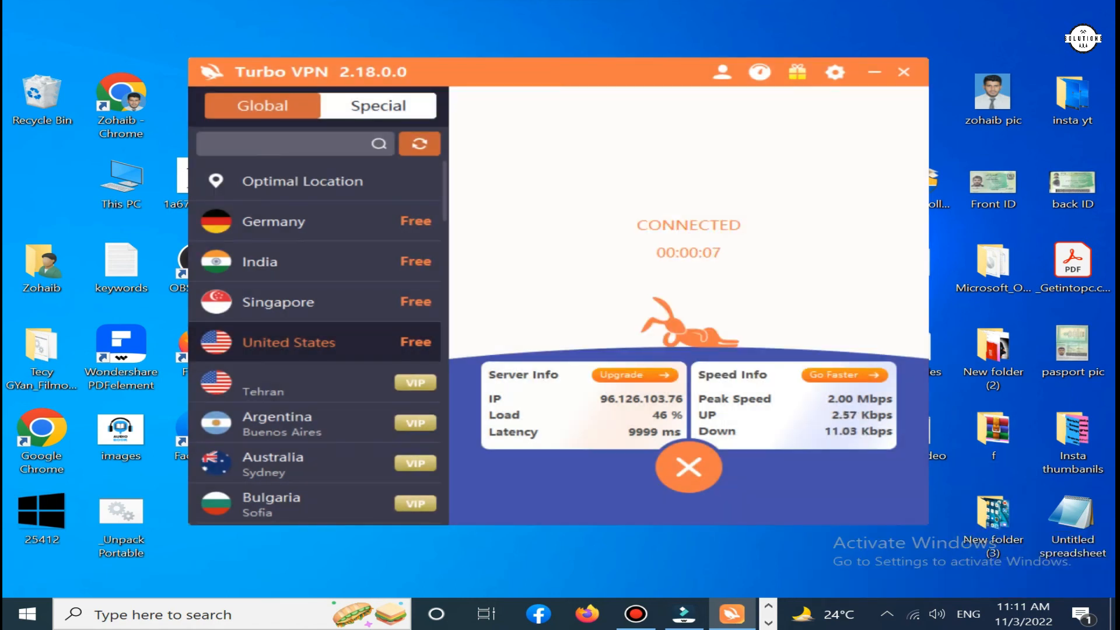